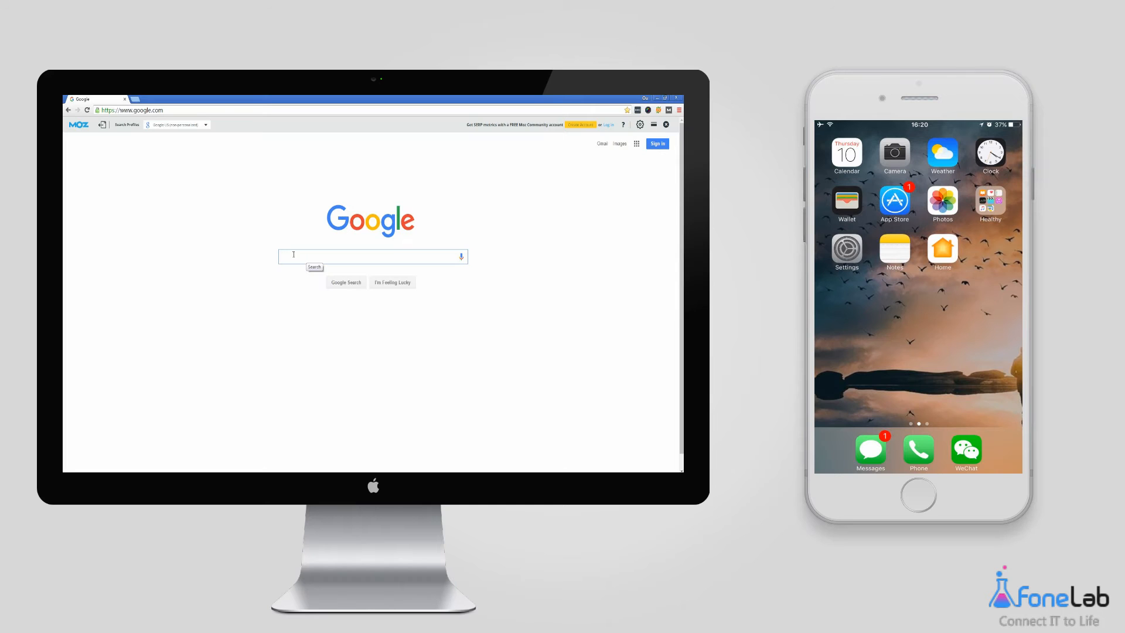
# Search Google for fonelab.com and open the 'FoneLab Official Site' result.
pyautogui.write('fonelab')
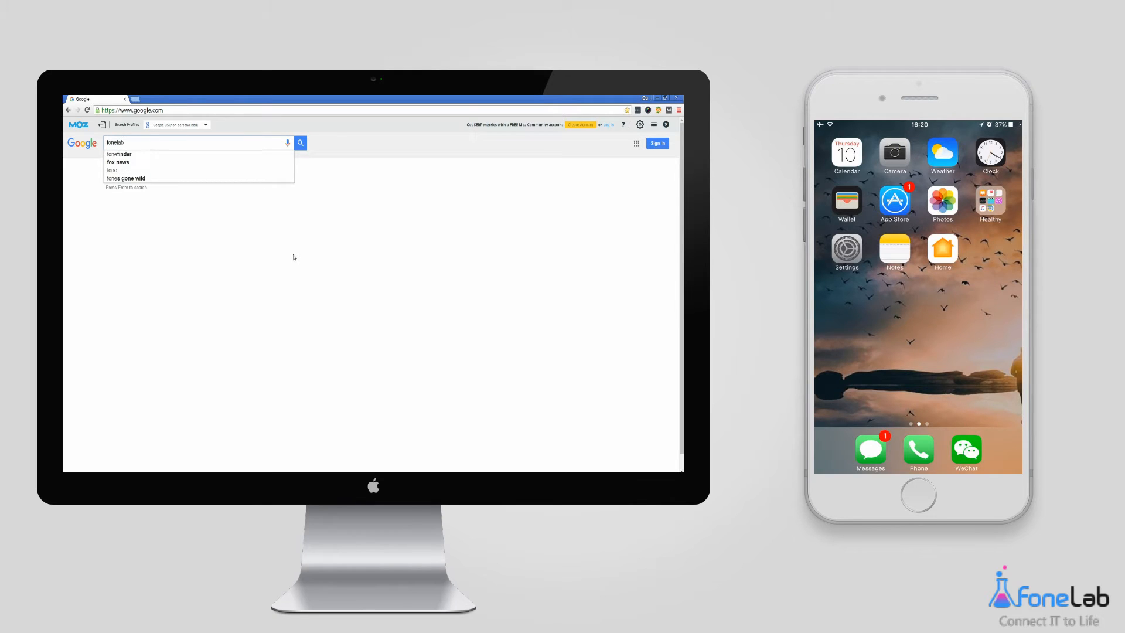
pyautogui.write('fonelab.com')
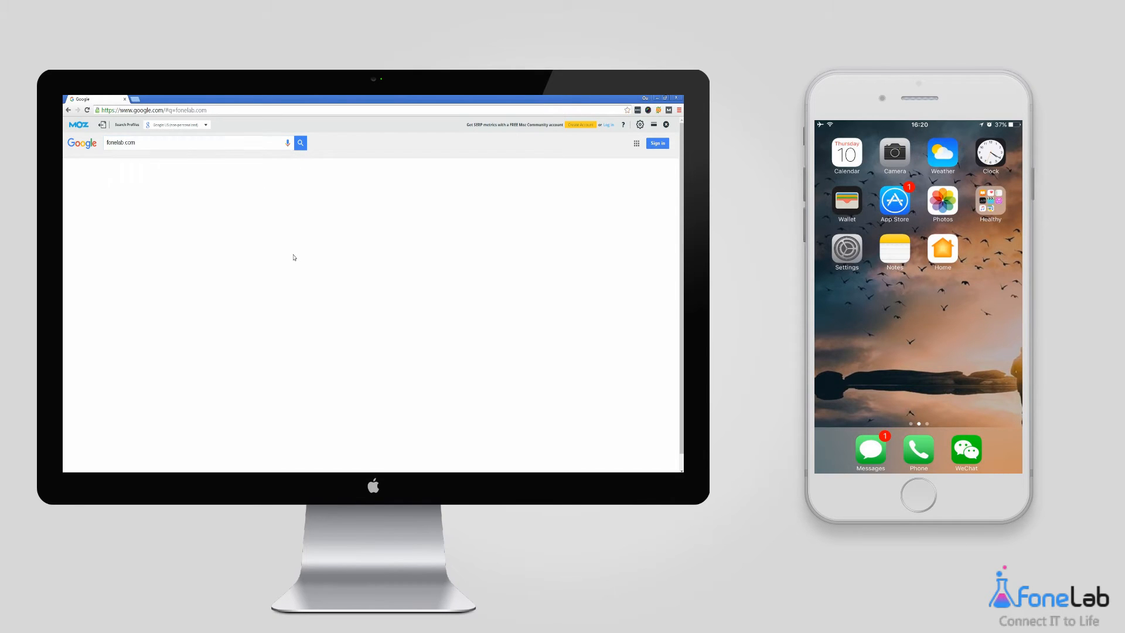
pyautogui.click(300, 143)
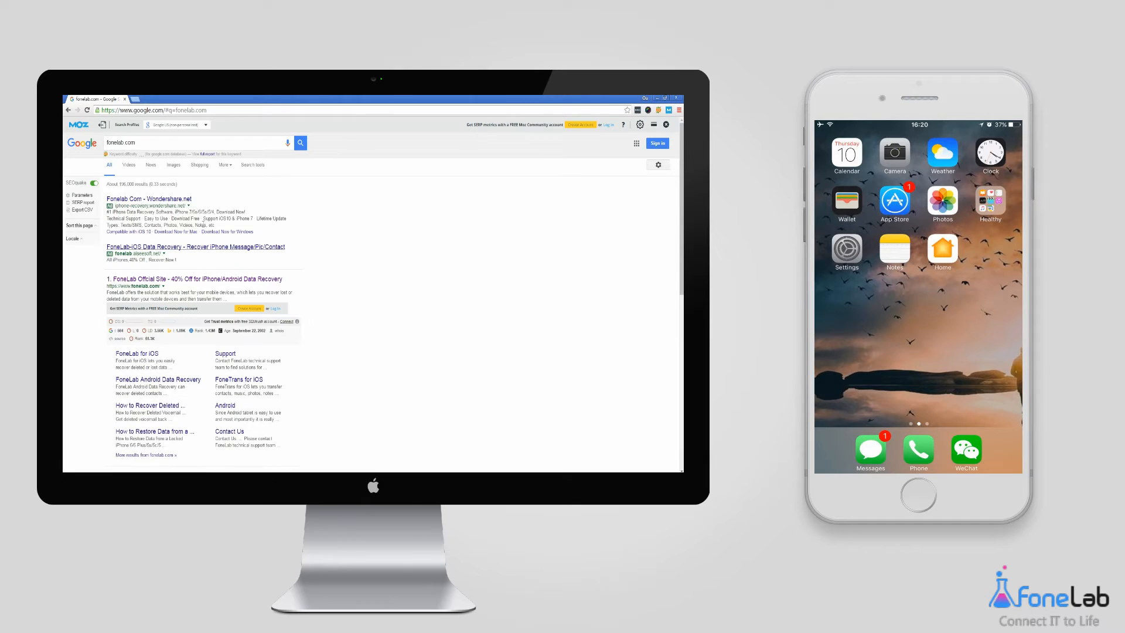
pyautogui.moveTo(190, 281)
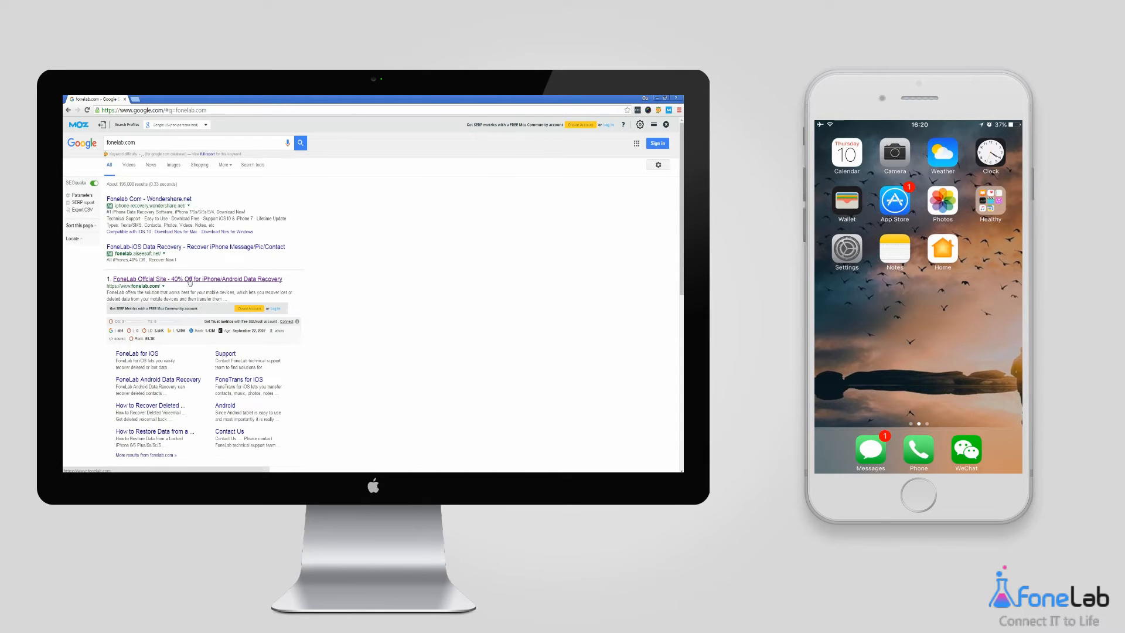
pyautogui.click(197, 279)
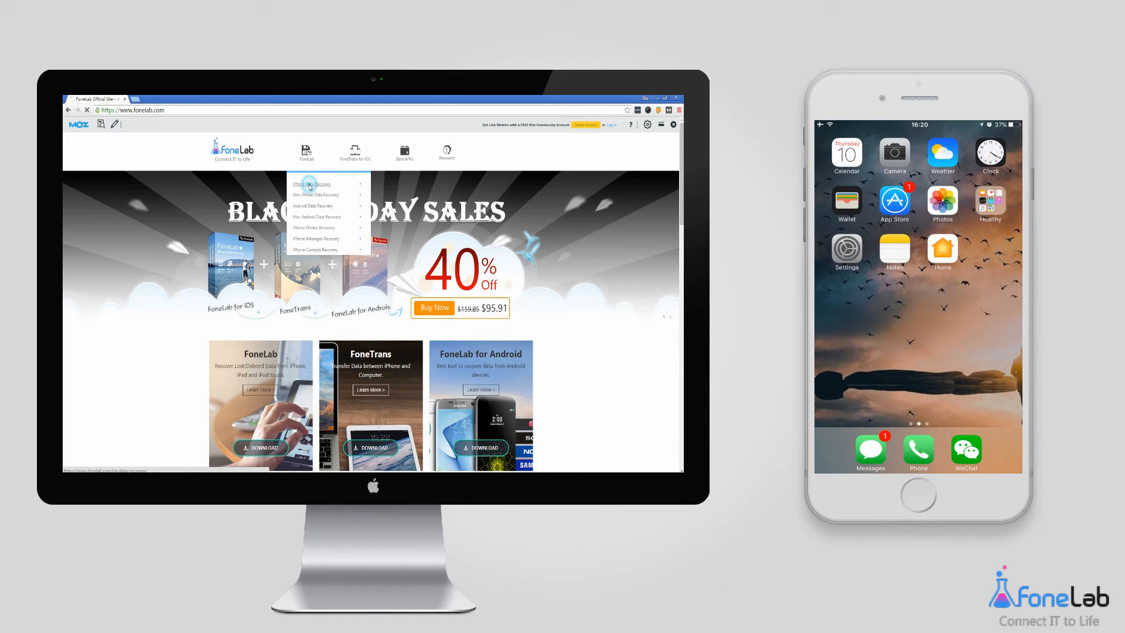
pyautogui.click(309, 184)
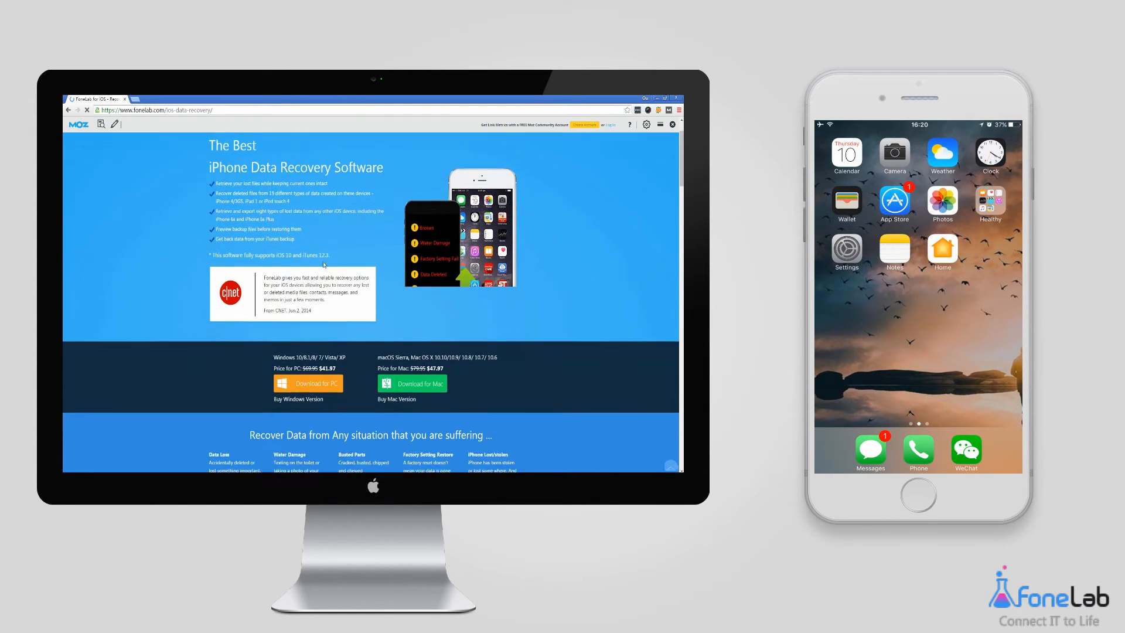
pyautogui.scroll(-3)
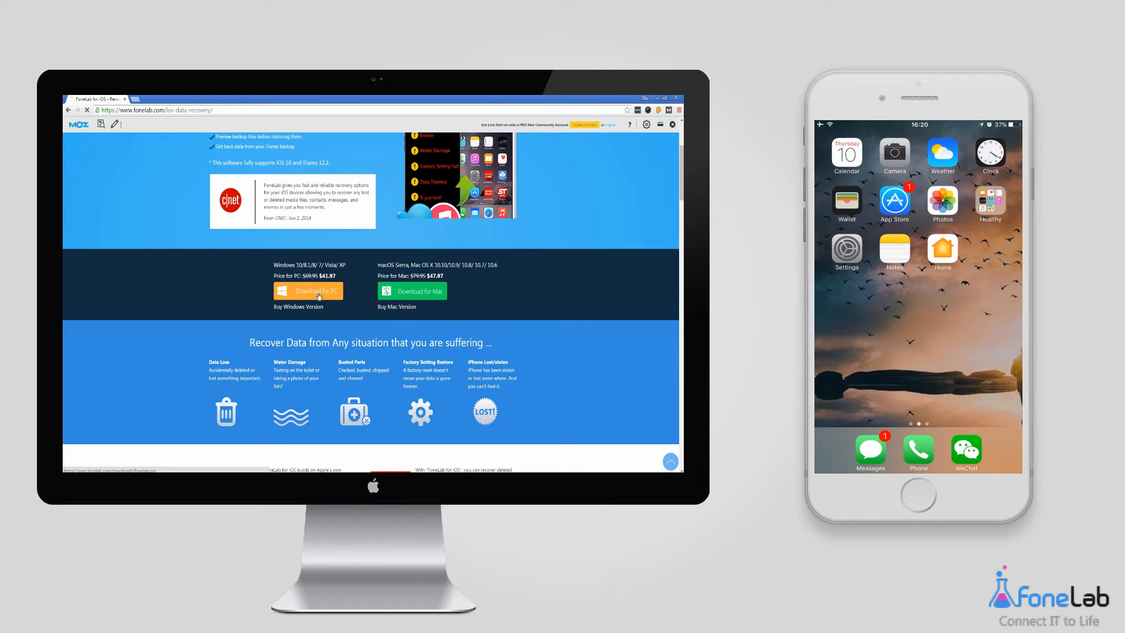
pyautogui.click(308, 291)
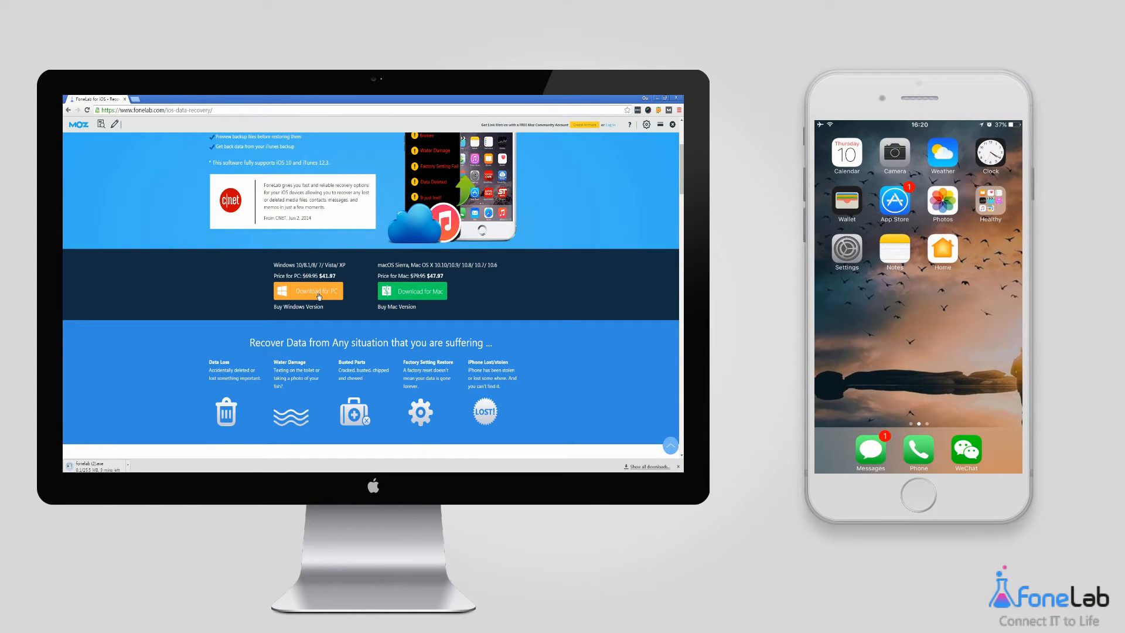
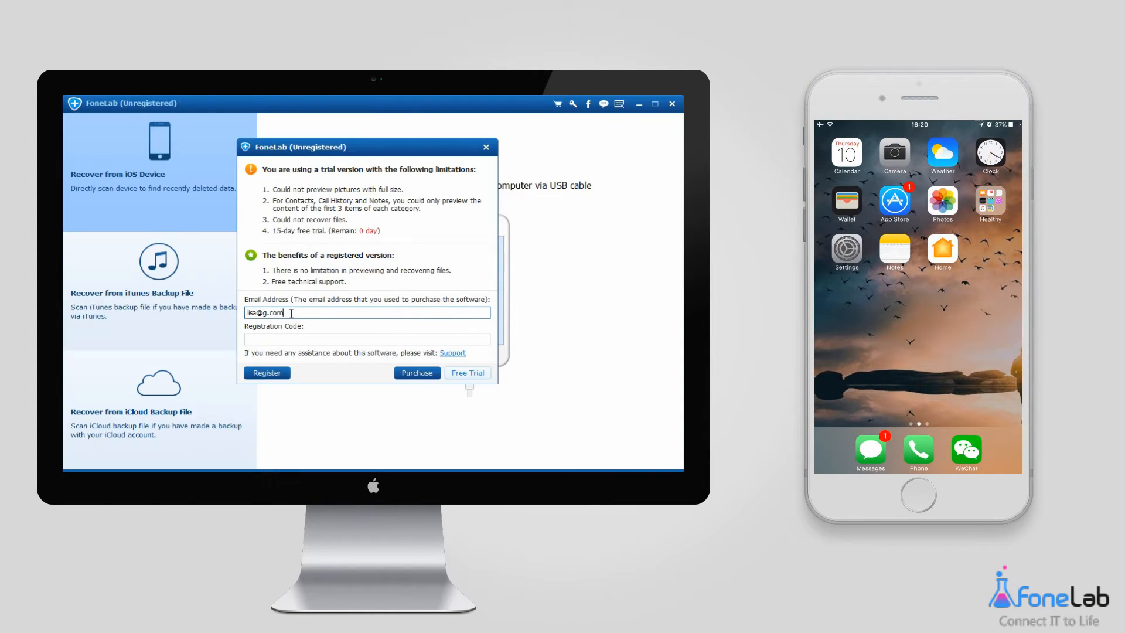
# Register FoneLab with the registration code and dismiss the success message.
pyautogui.click(366, 339)
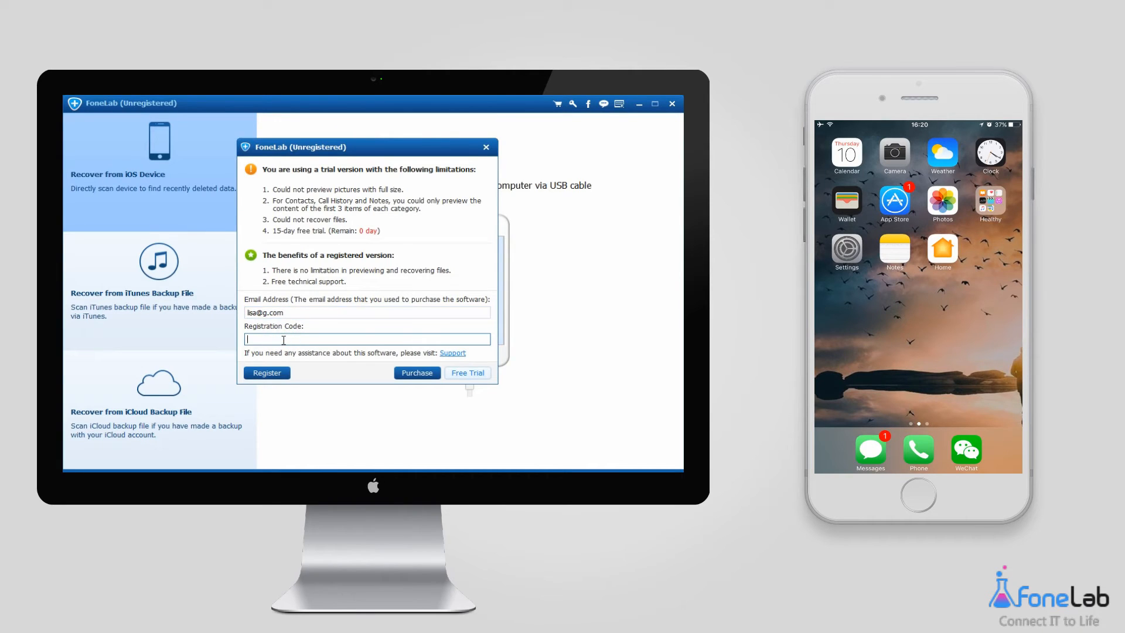
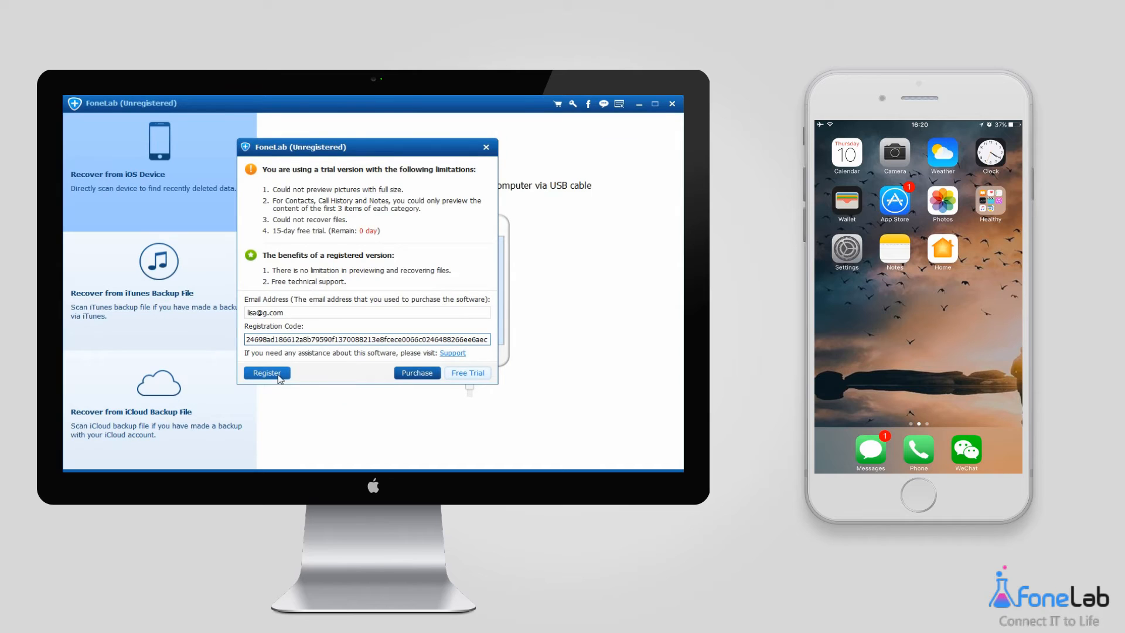
pyautogui.click(266, 372)
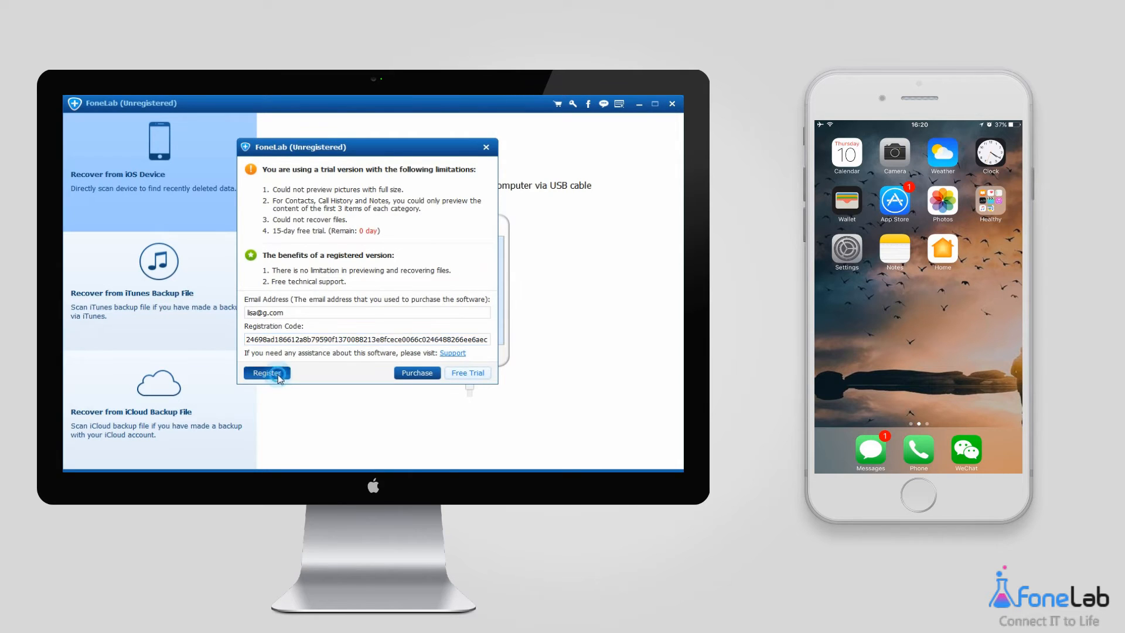
pyautogui.click(266, 373)
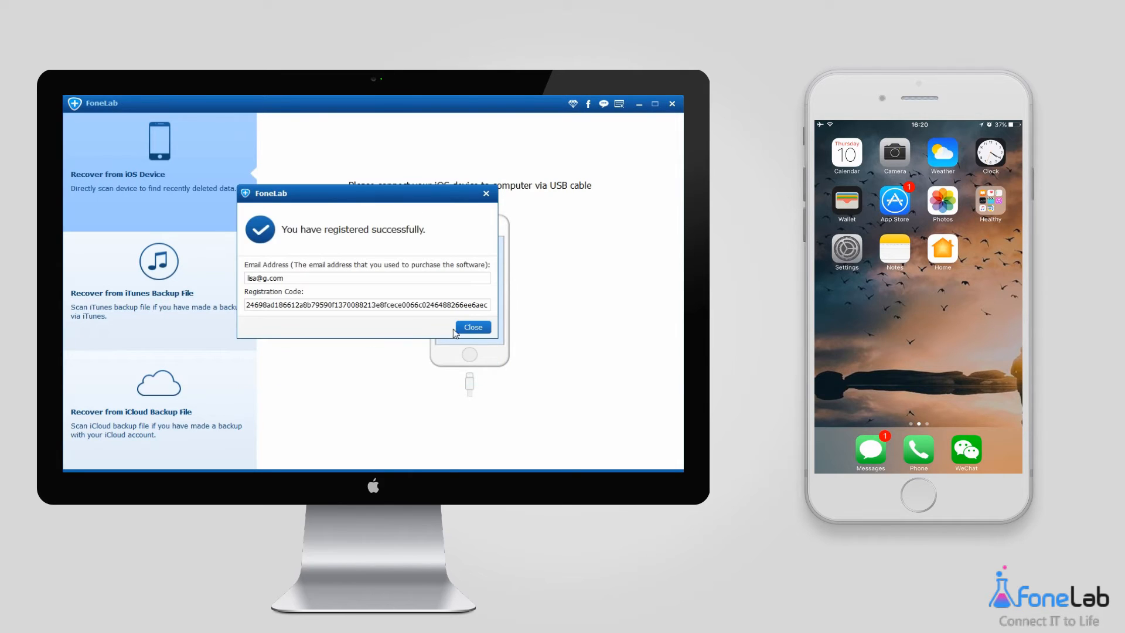
pyautogui.click(473, 327)
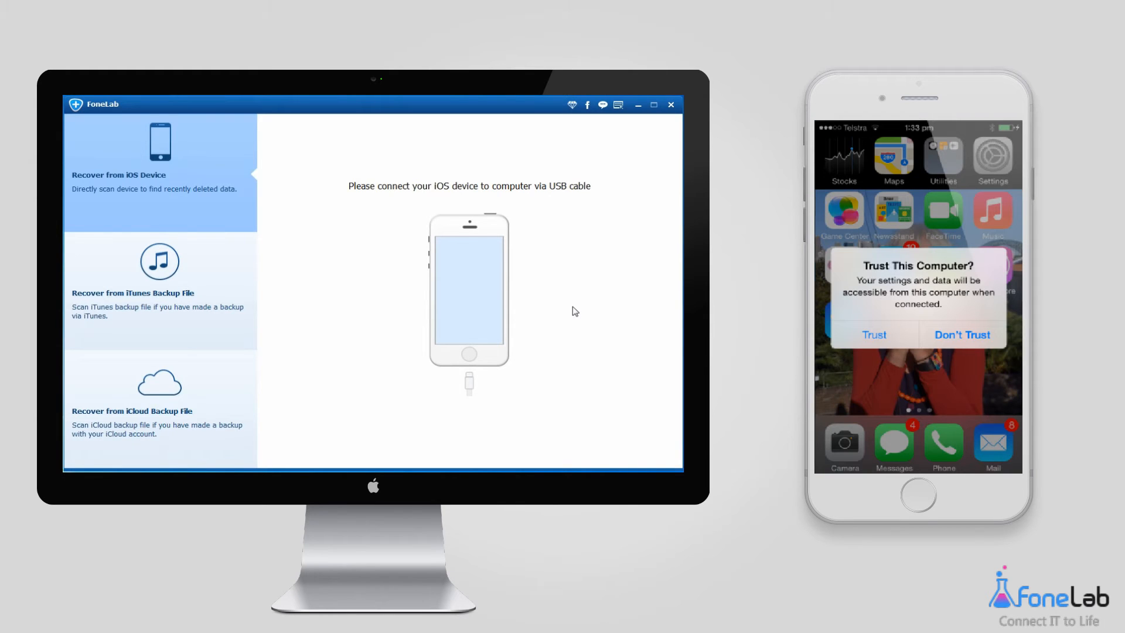
# Start scanning the connected iPhone 6 Plus under Recover from iOS Device.
pyautogui.click(875, 334)
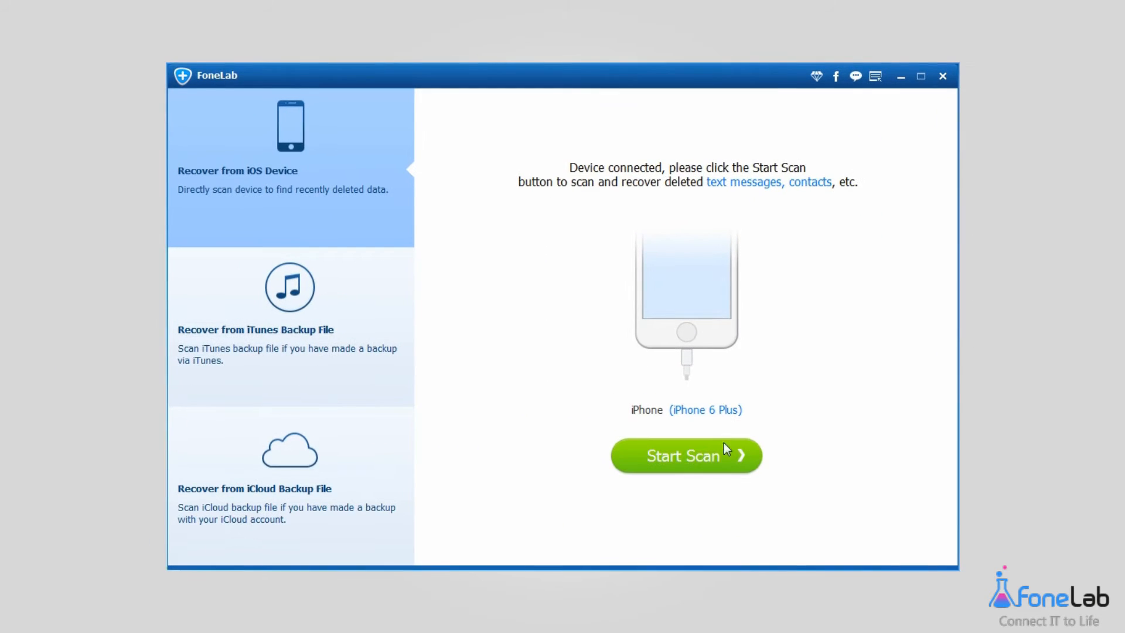
pyautogui.click(685, 456)
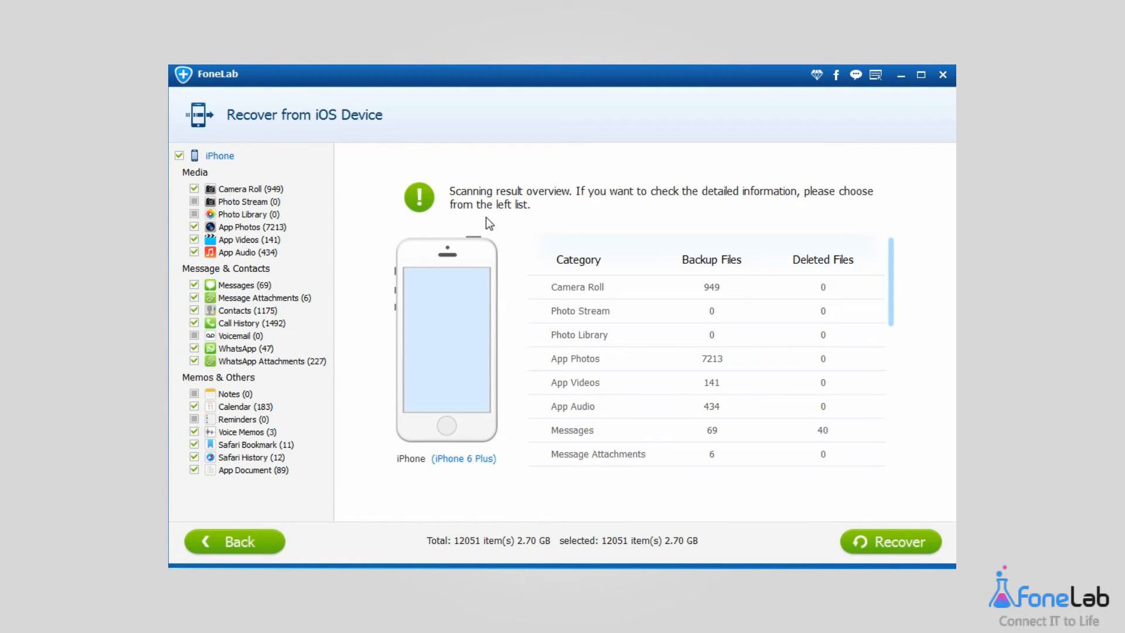
# View the scanned Messages category and clear the select-all checkbox for the 69 messages.
pyautogui.click(180, 156)
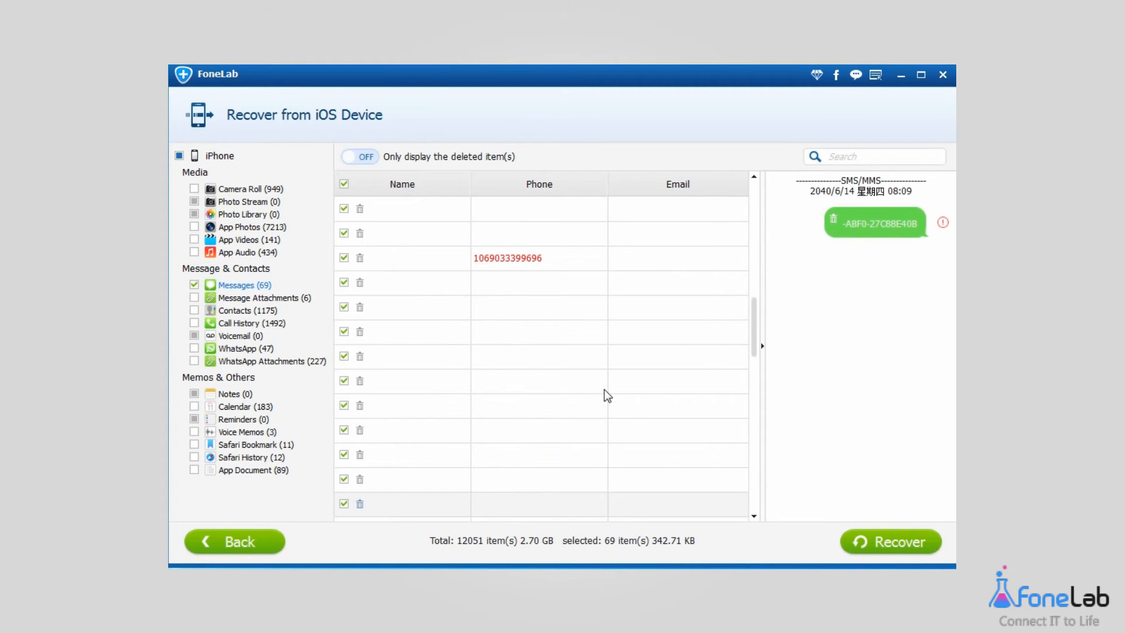
pyautogui.scroll(-3)
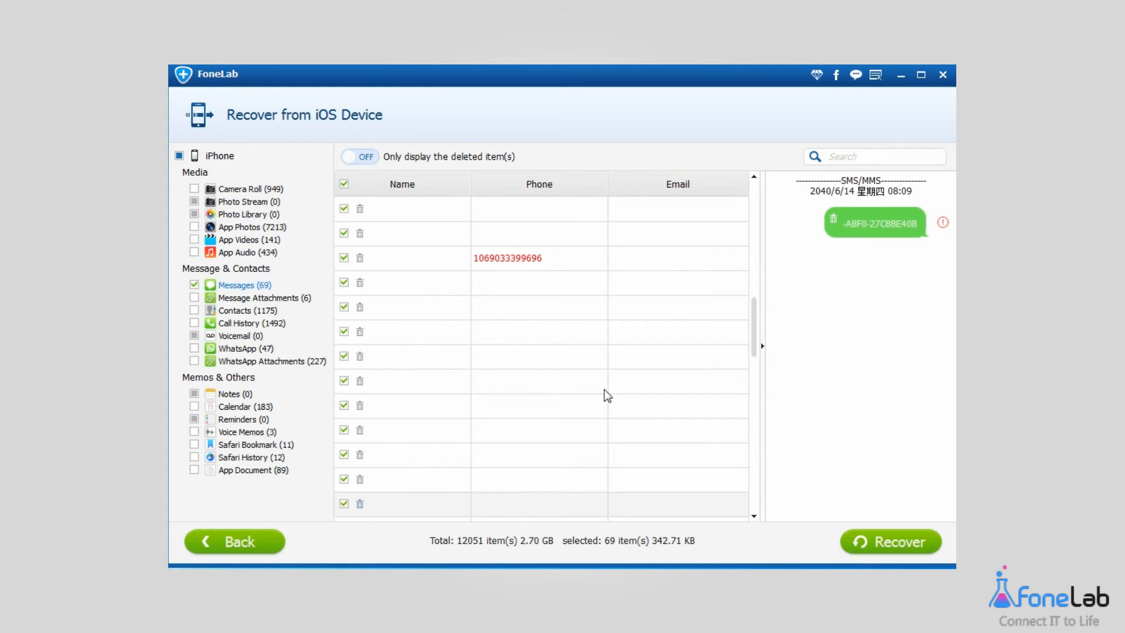
pyautogui.click(851, 156)
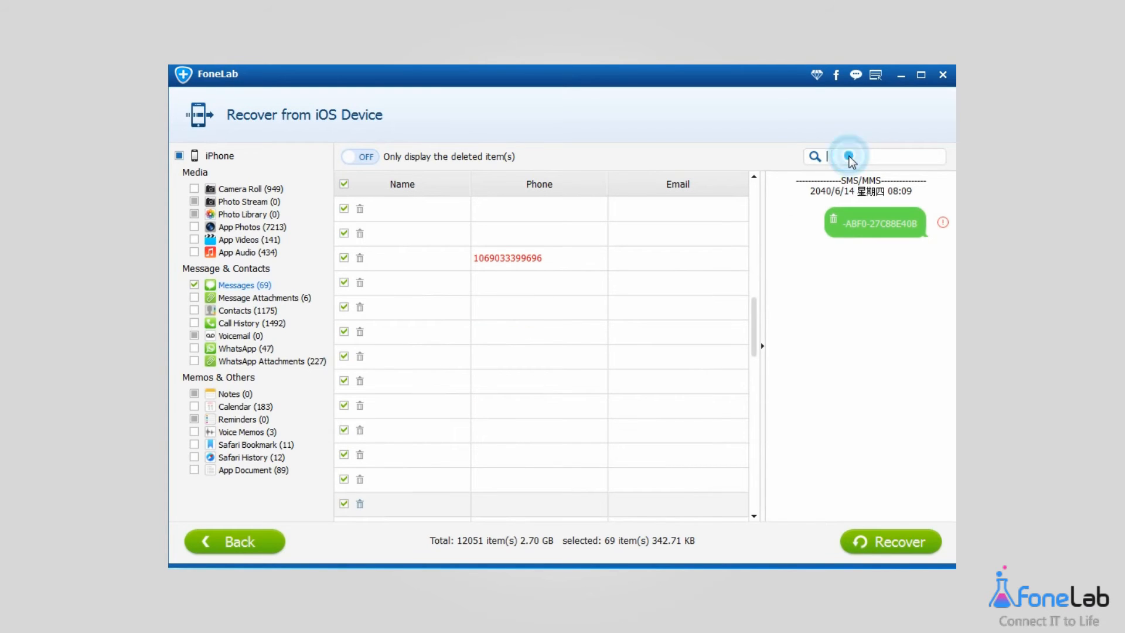
pyautogui.click(850, 156)
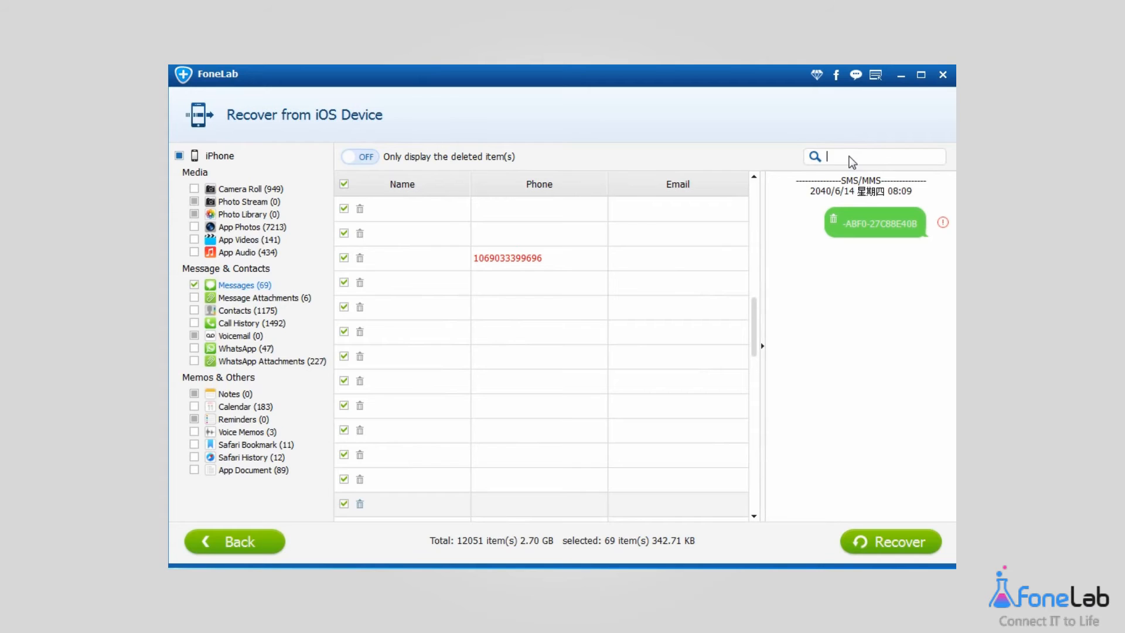
pyautogui.moveTo(839, 162)
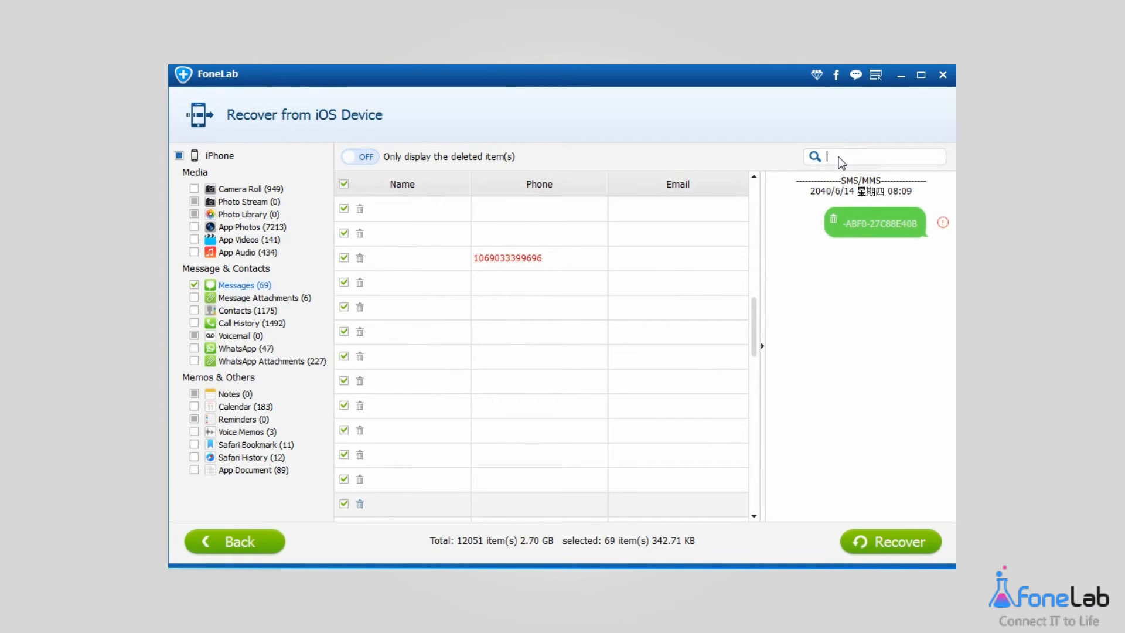
pyautogui.click(343, 184)
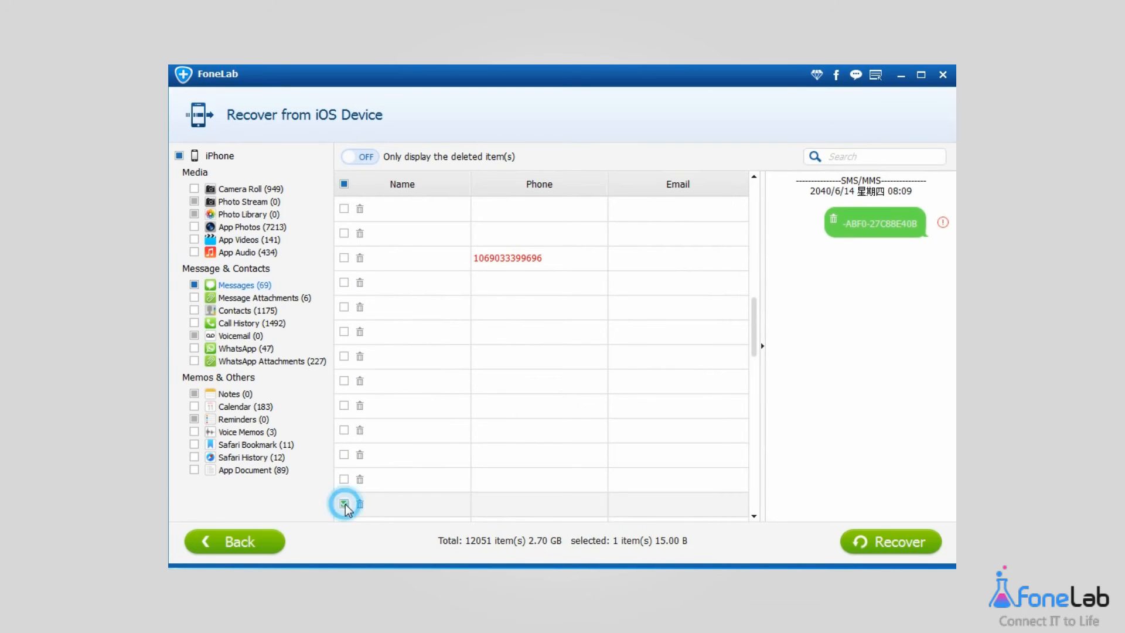
# Tick only the last message and recover it to the default output folder.
pyautogui.click(345, 504)
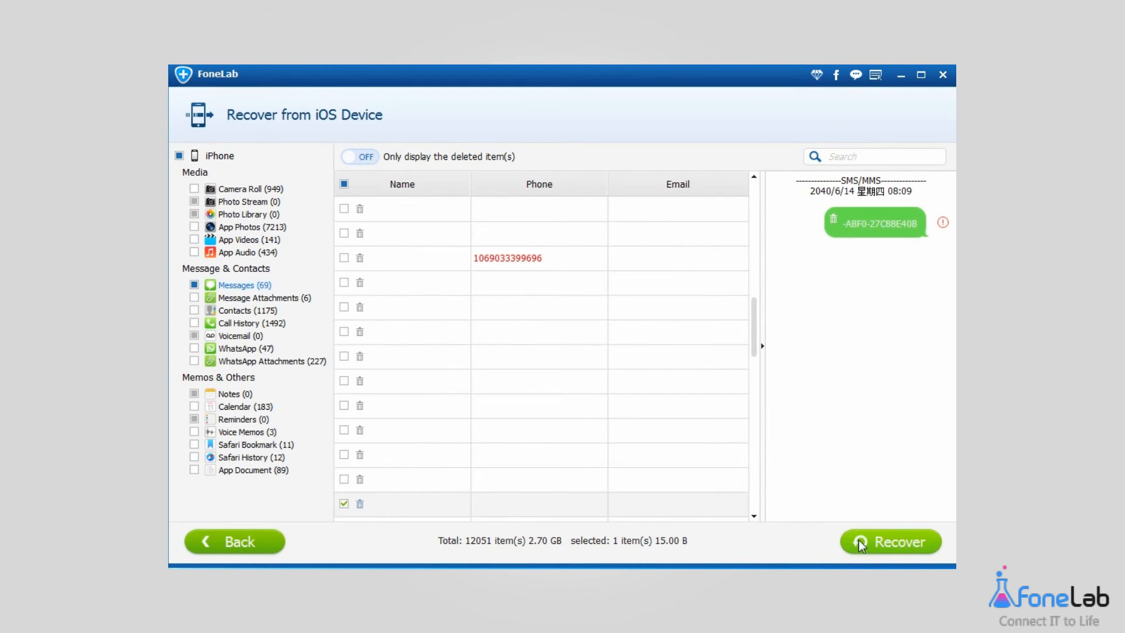
pyautogui.click(890, 541)
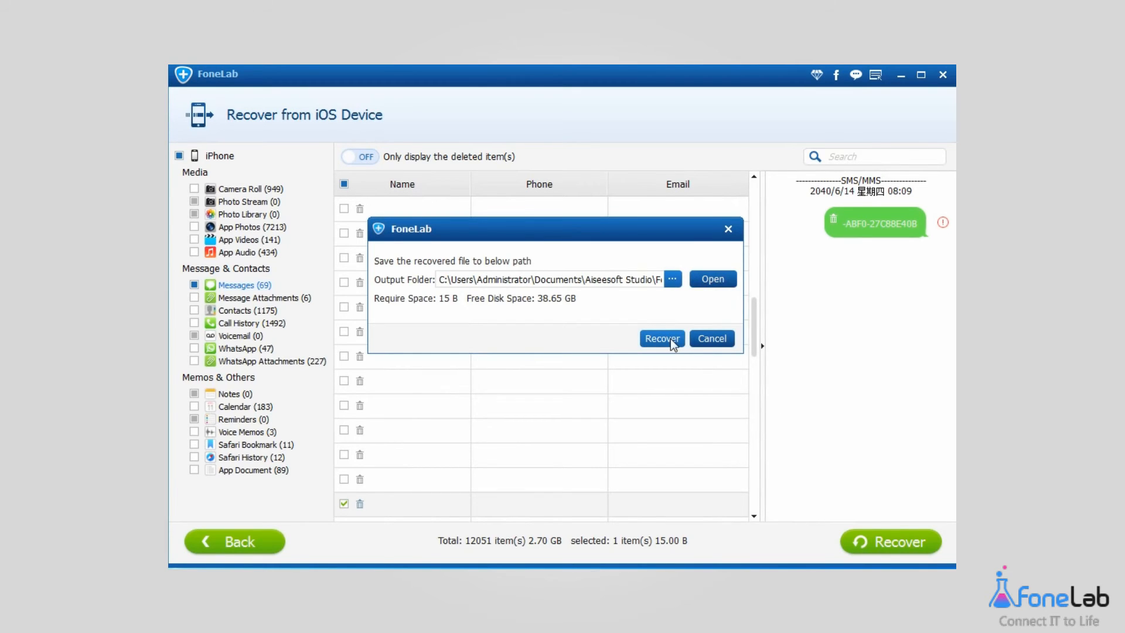
pyautogui.click(661, 338)
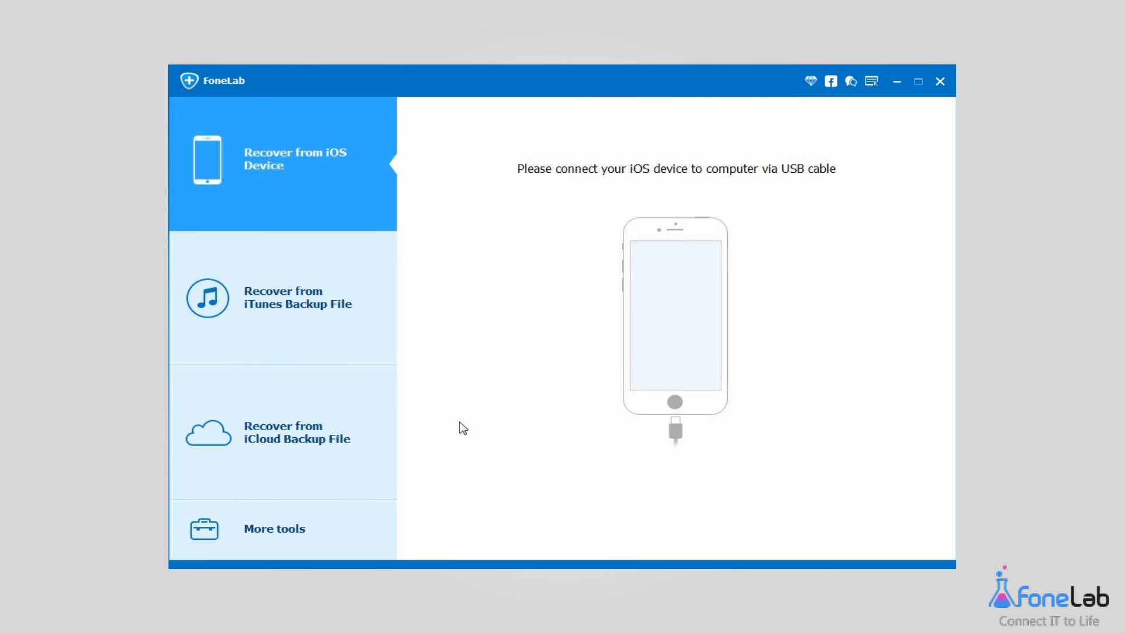
# Scan the iPad mini backup under Recover from iTunes Backup File.
pyautogui.click(283, 297)
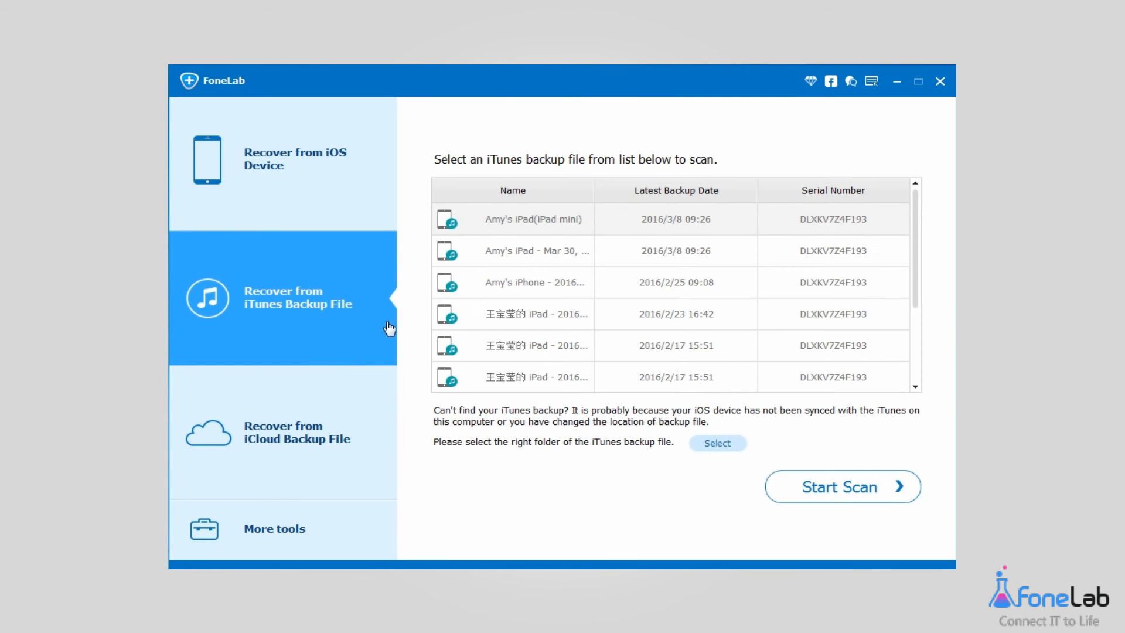
pyautogui.click(524, 250)
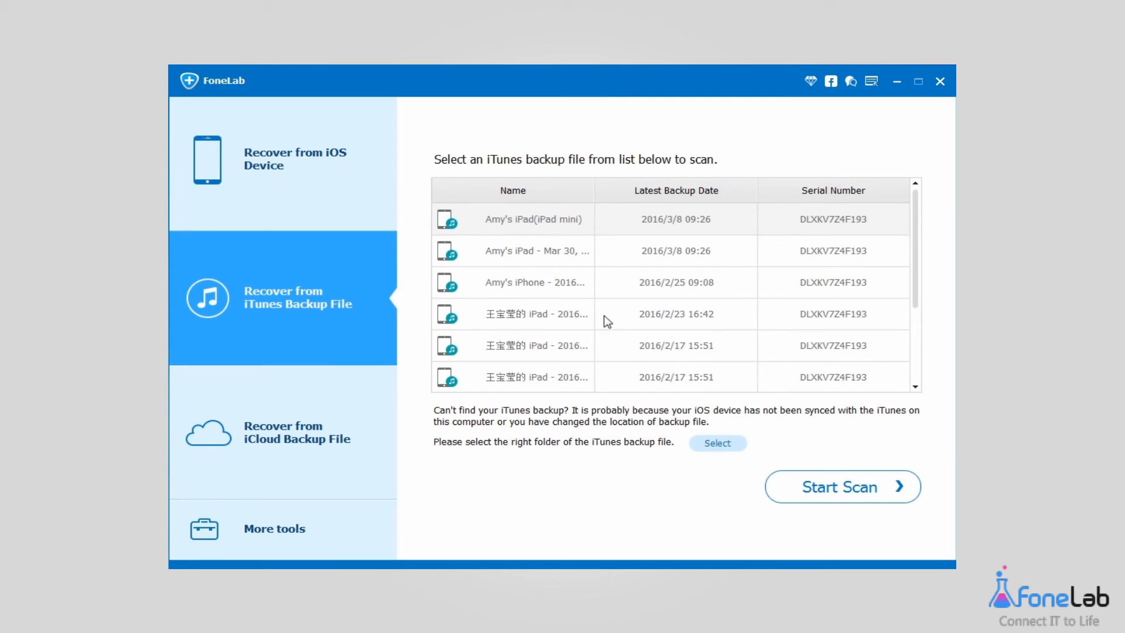
pyautogui.moveTo(858, 493)
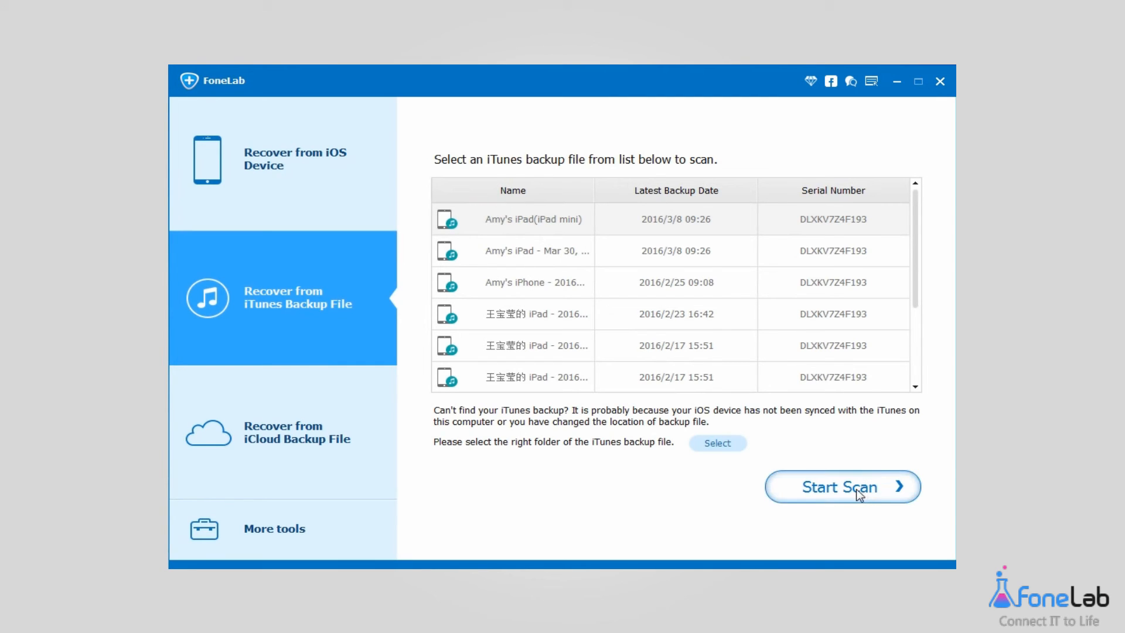
pyautogui.click(842, 488)
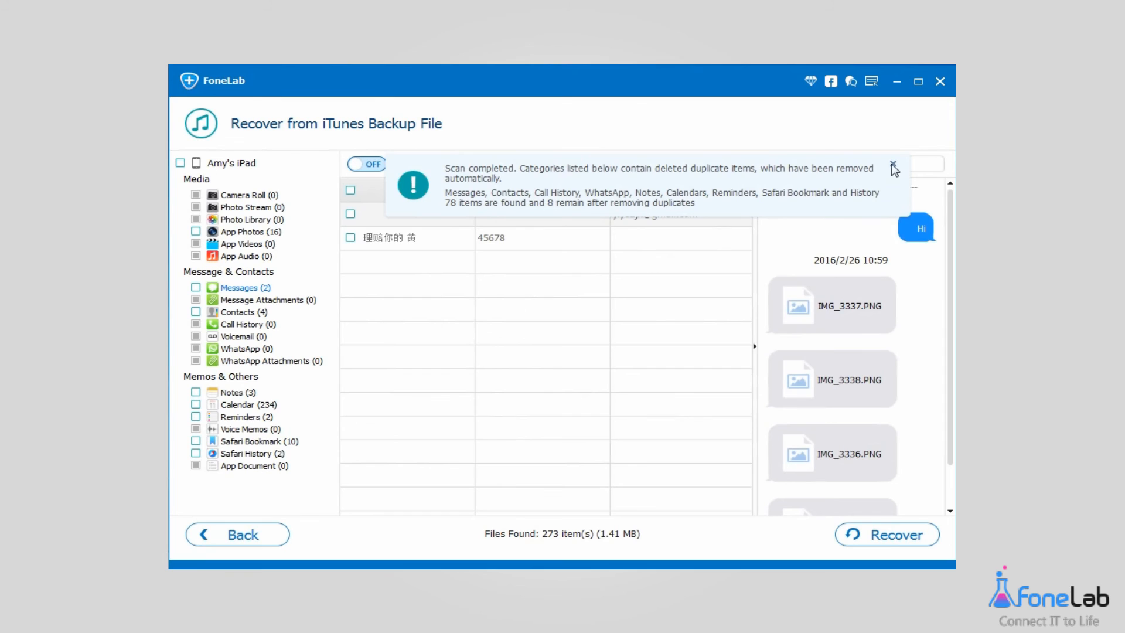
# Tick the first backup message and recover it to the default output folder.
pyautogui.click(894, 165)
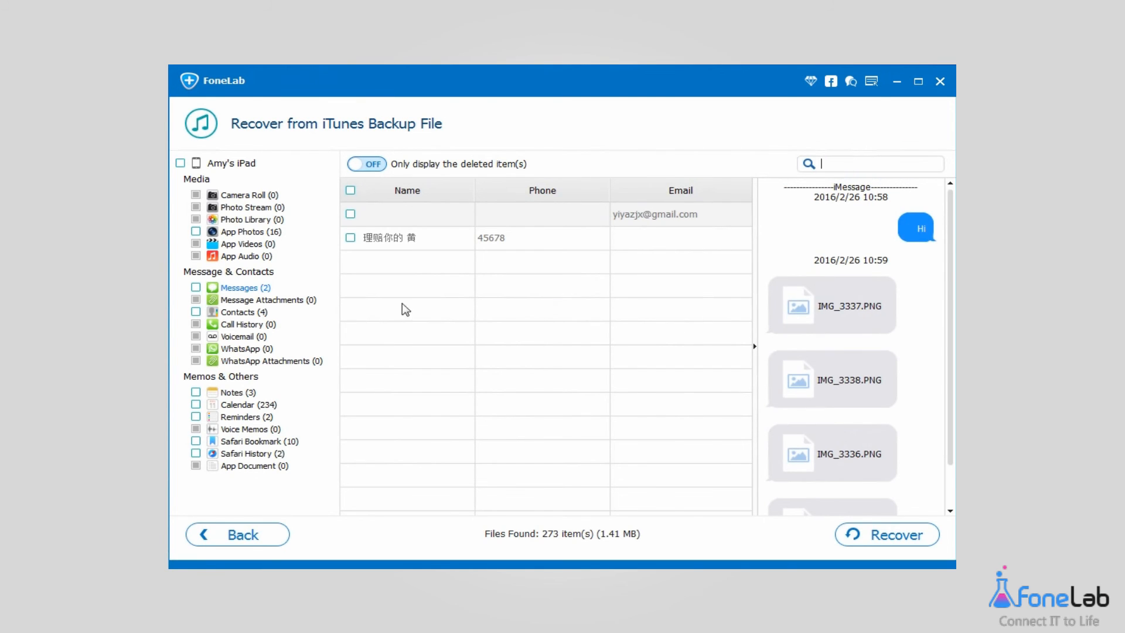
pyautogui.click(351, 214)
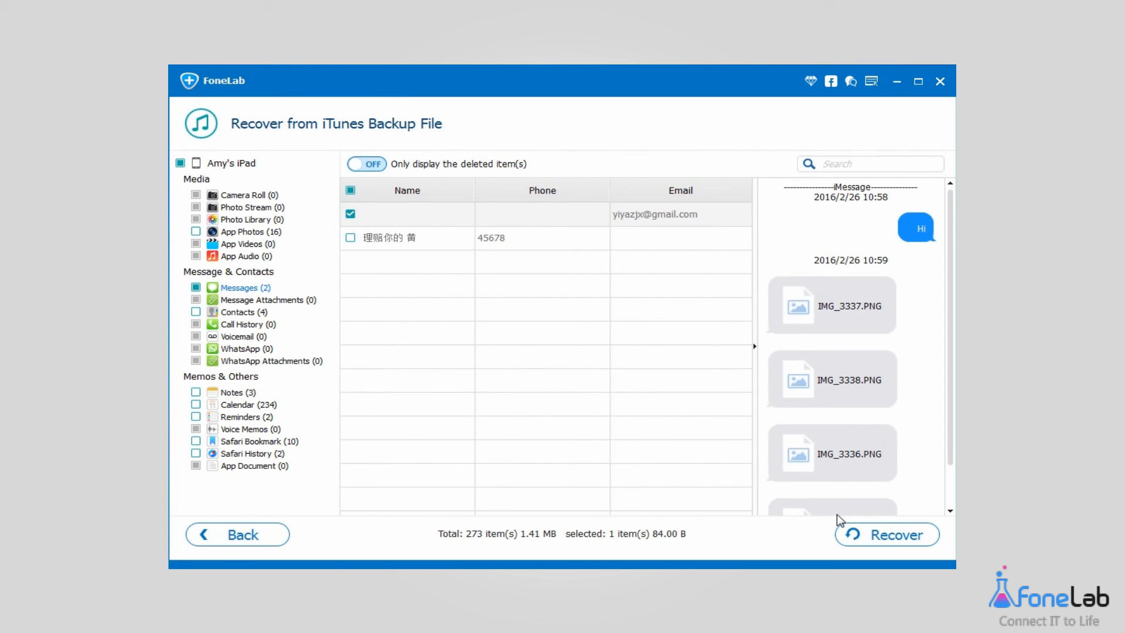
pyautogui.click(887, 534)
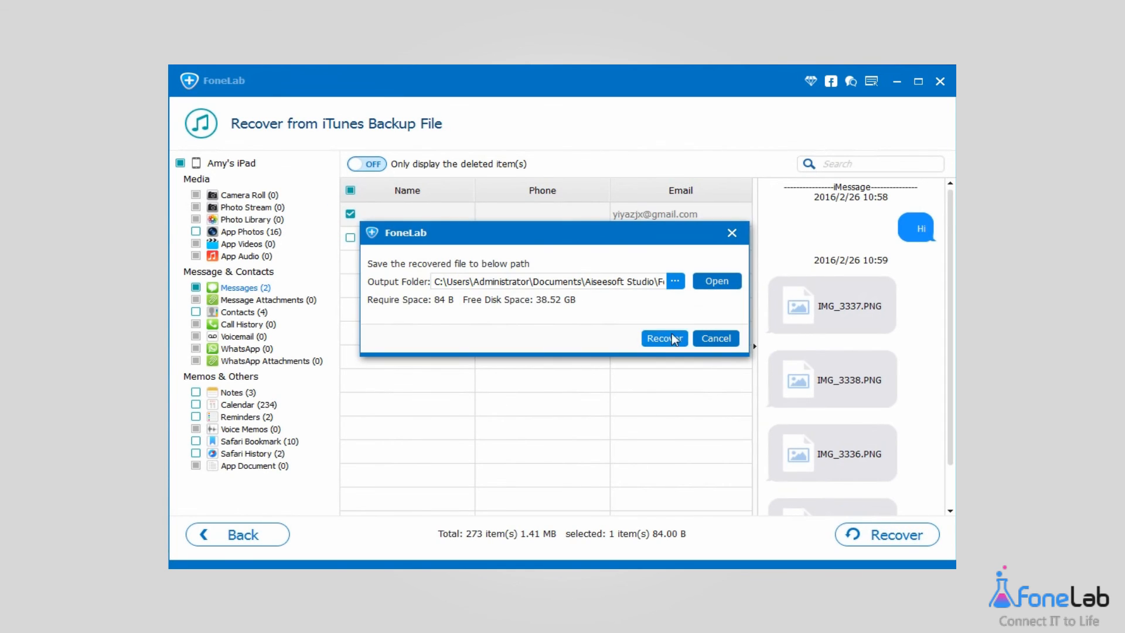
pyautogui.click(662, 337)
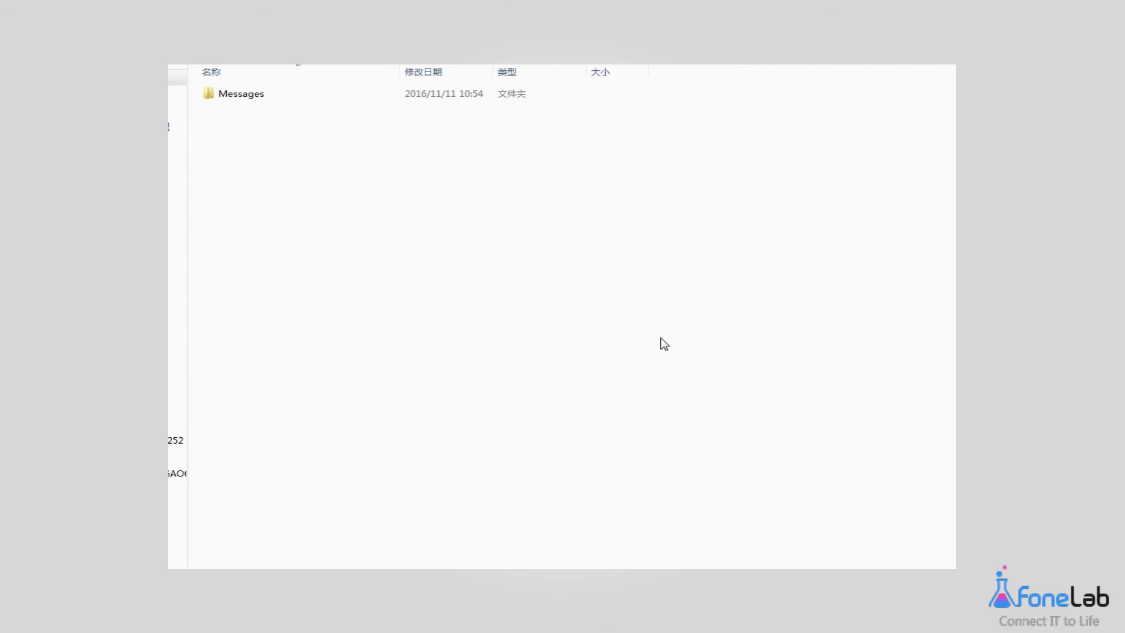
# Open the Messages folder and its CSV file so the recovered 'Hi' message shows in Excel.
pyautogui.click(240, 94)
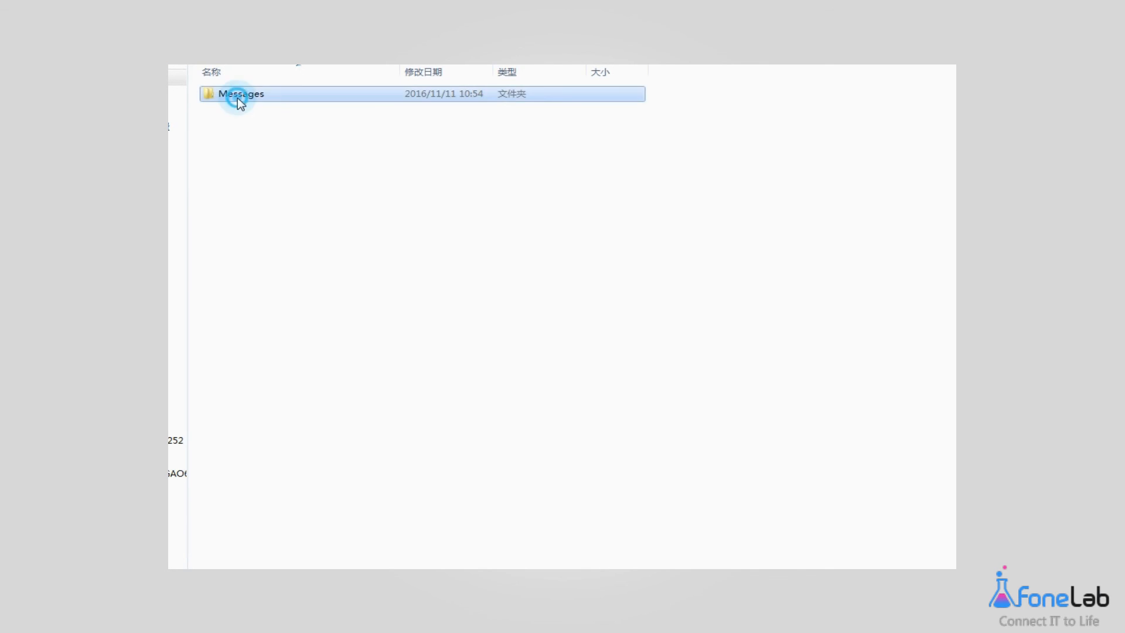
pyautogui.doubleClick(240, 94)
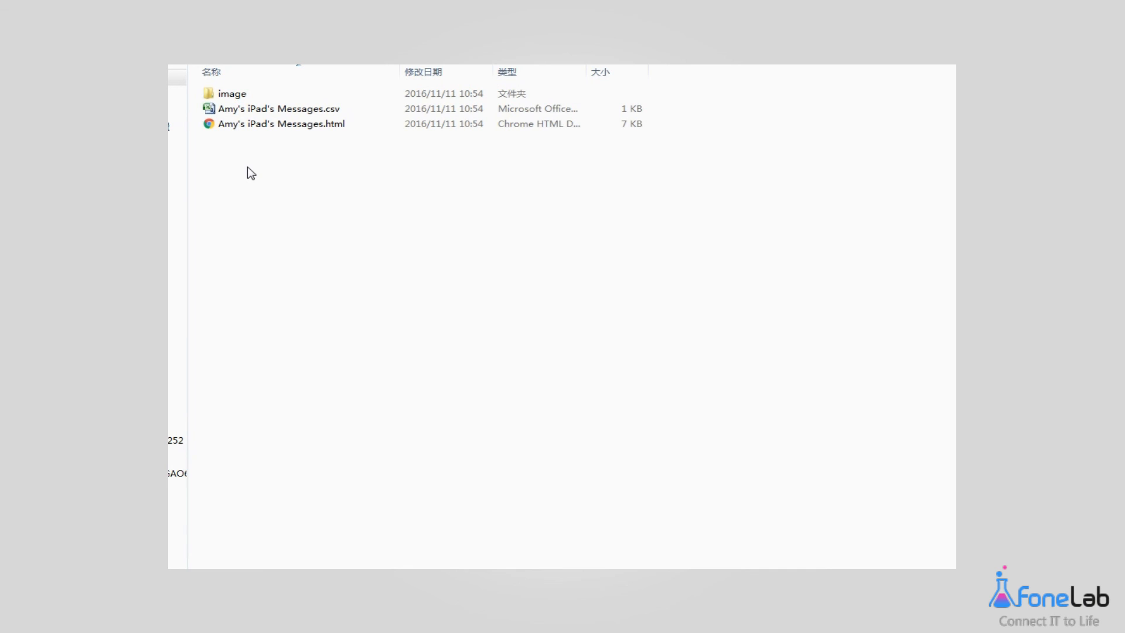
pyautogui.doubleClick(280, 108)
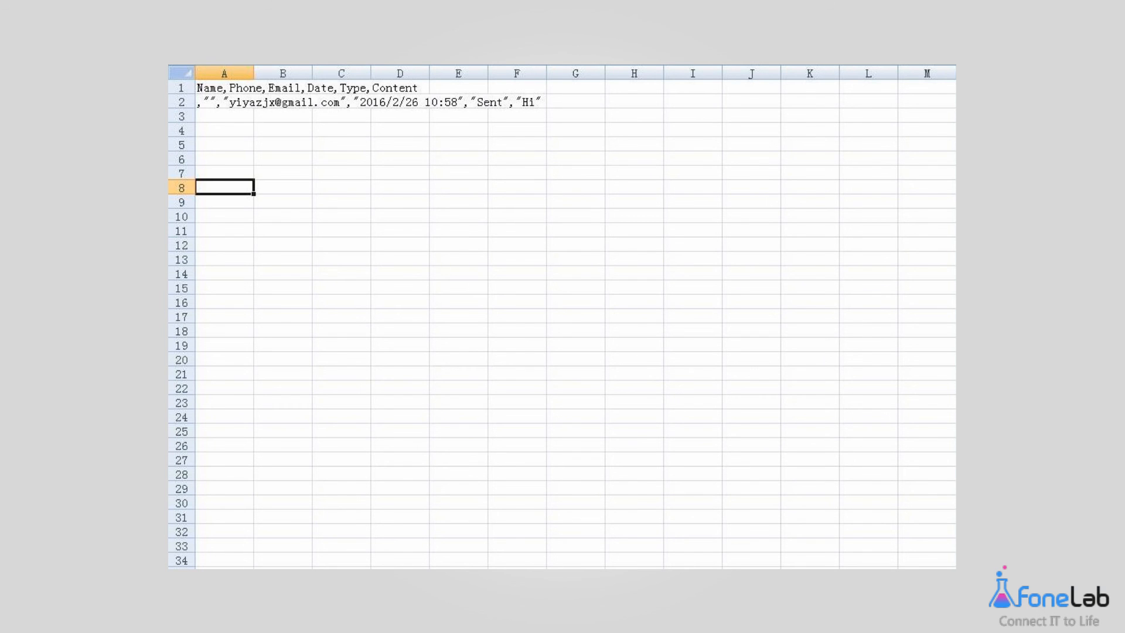